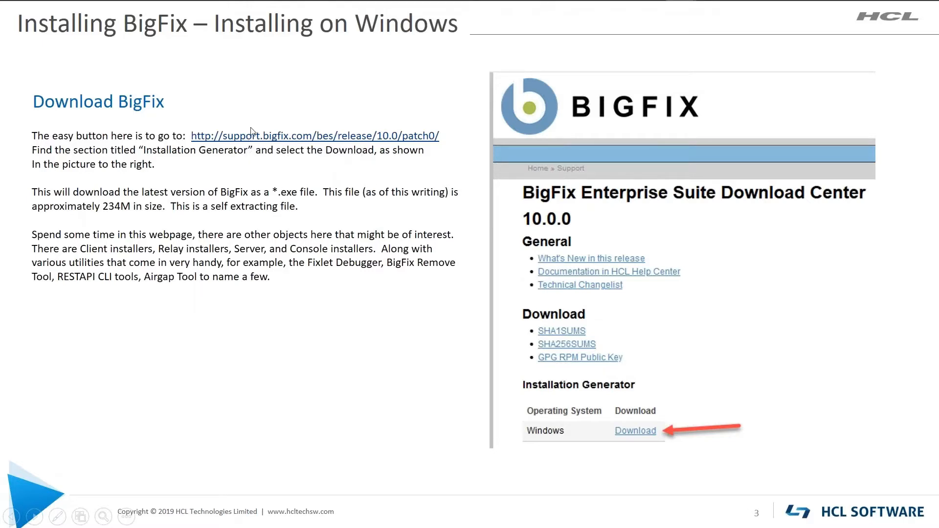
mouse_move(302, 144)
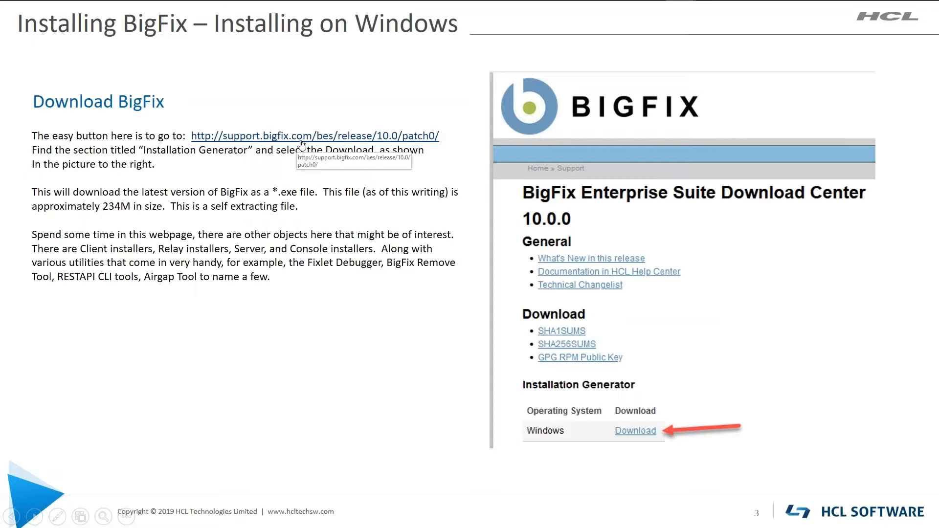
mouse_move(352, 142)
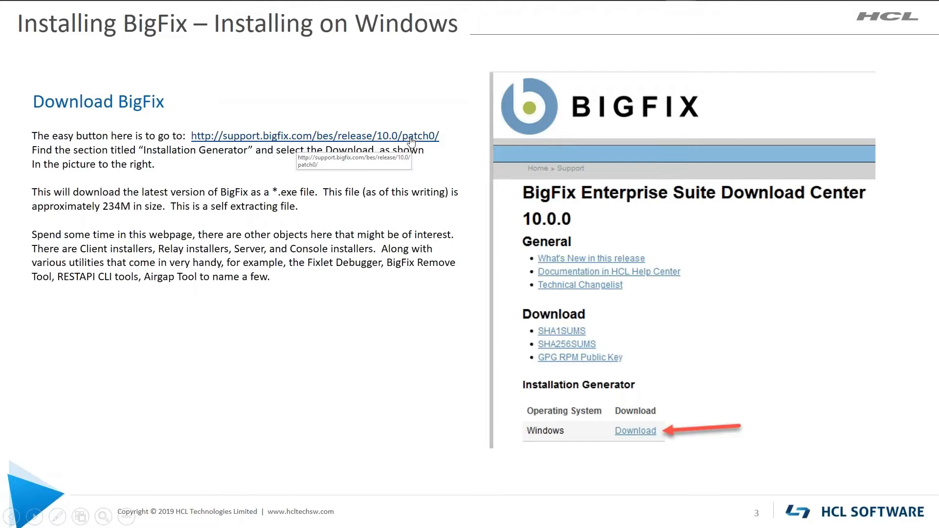
mouse_move(370, 398)
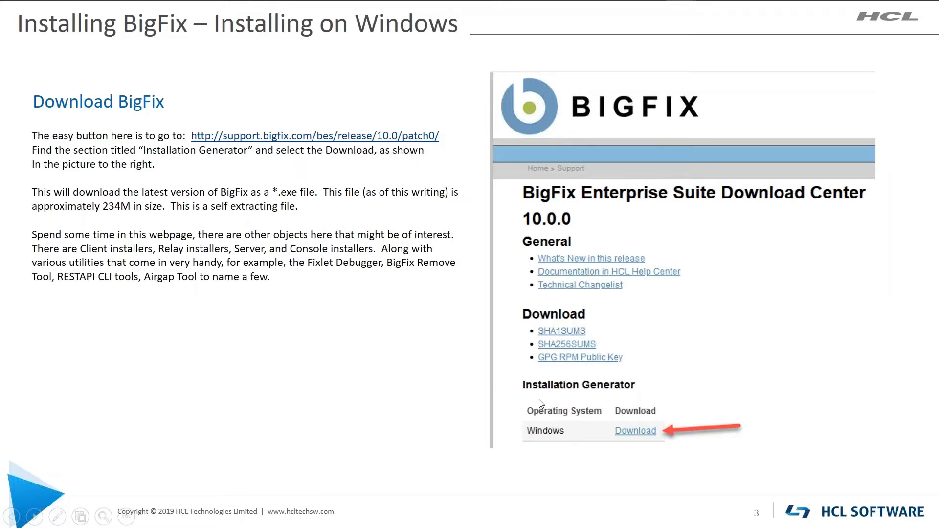
mouse_move(641, 402)
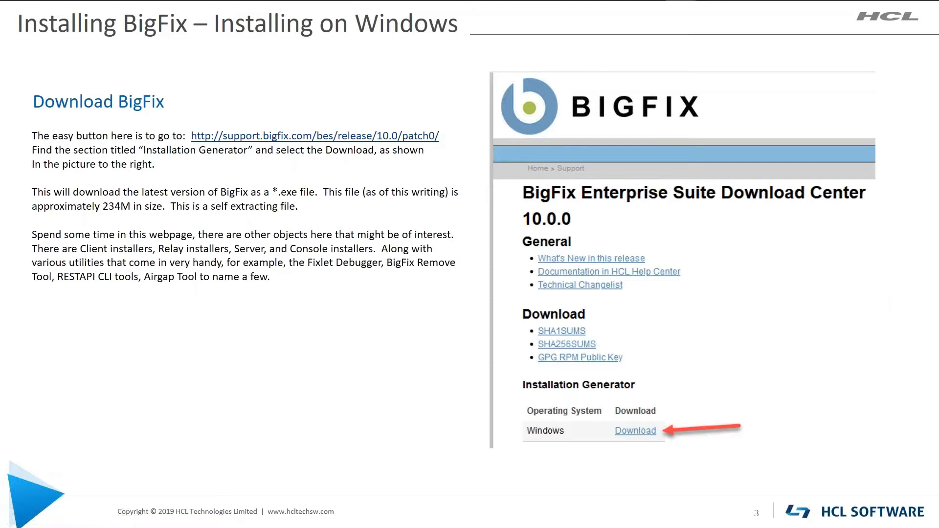
- Advance the slideshow to slide 7 on license request submission and masthead file generation
key(Right)
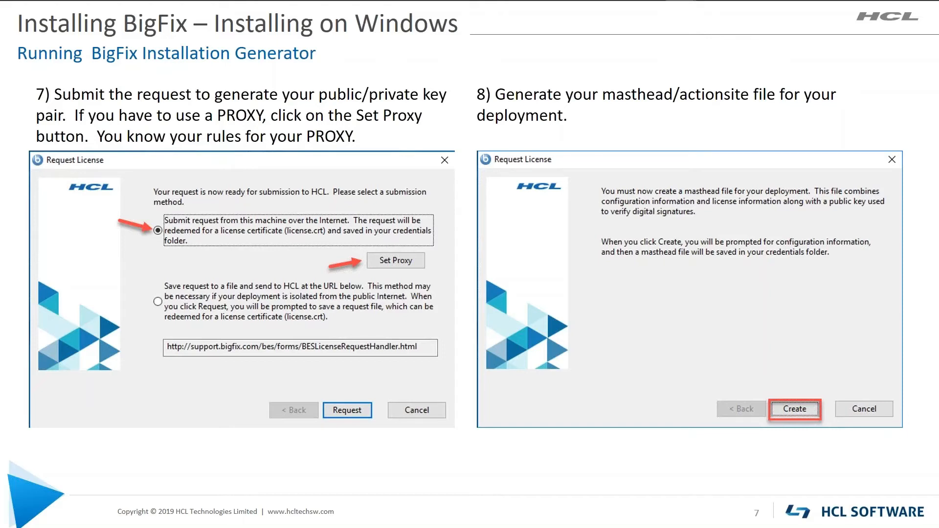
- Advance to slide 8 on the server port and installation files destination folder
key(Right)
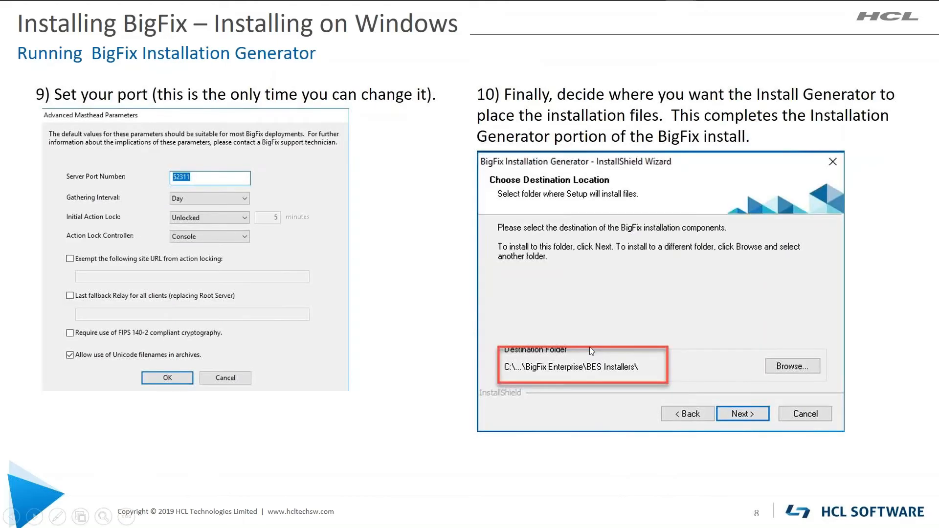
mouse_move(298, 166)
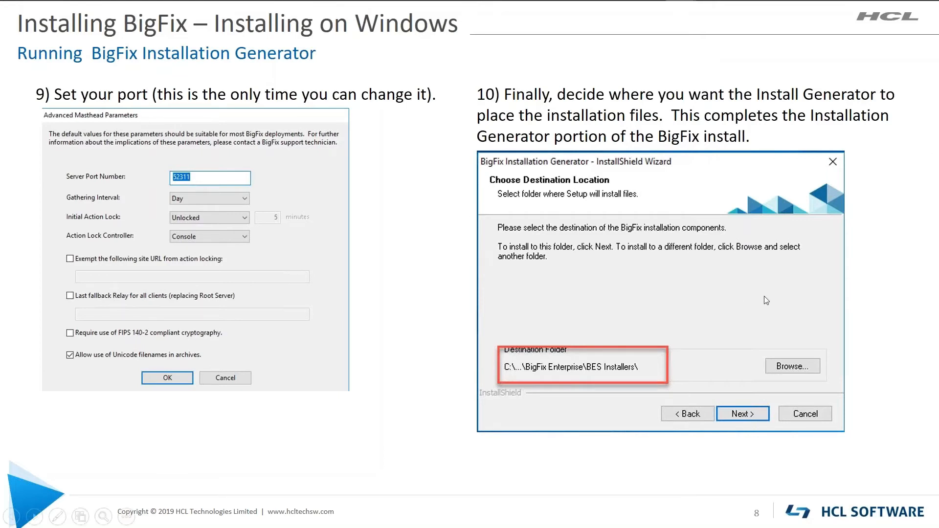
mouse_move(618, 279)
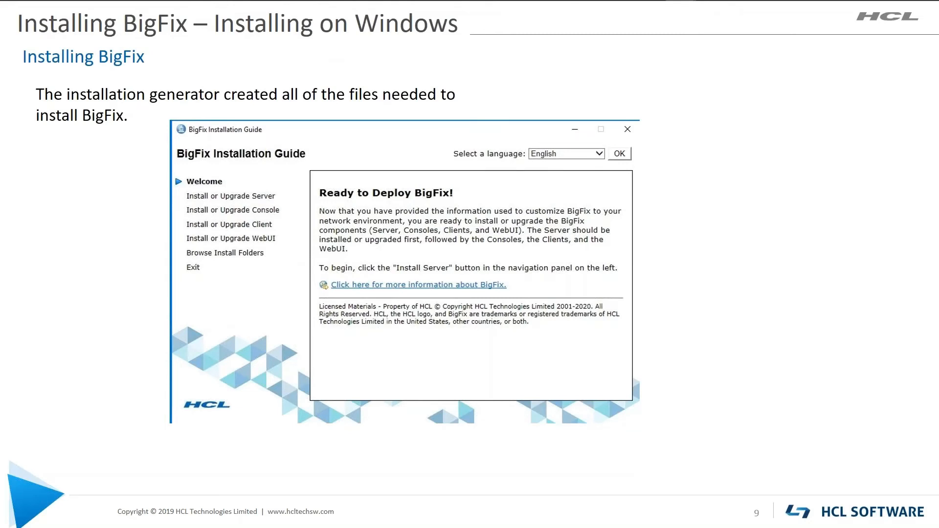
mouse_move(238, 201)
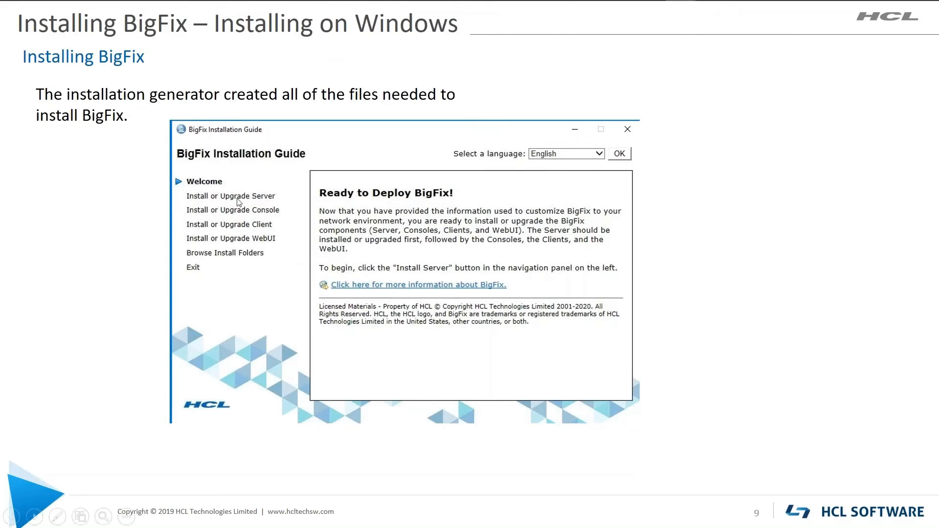
mouse_move(269, 243)
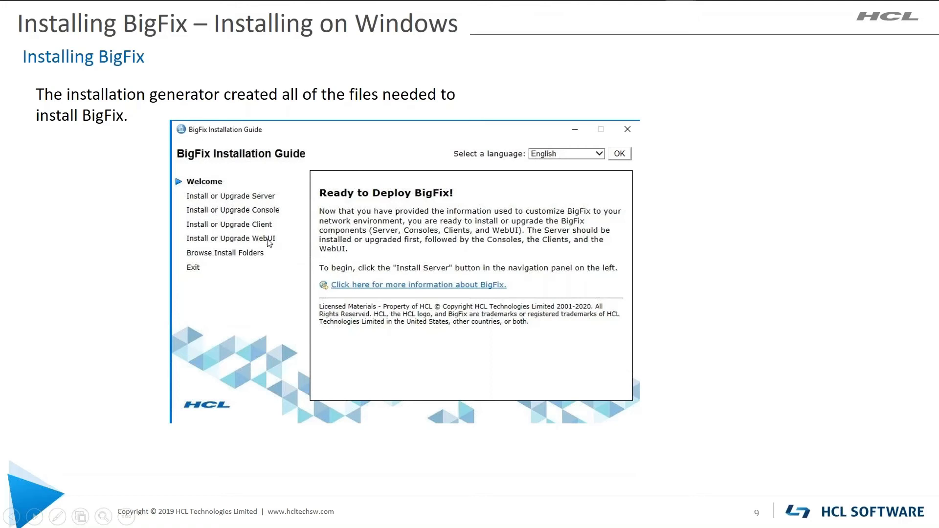
mouse_move(301, 318)
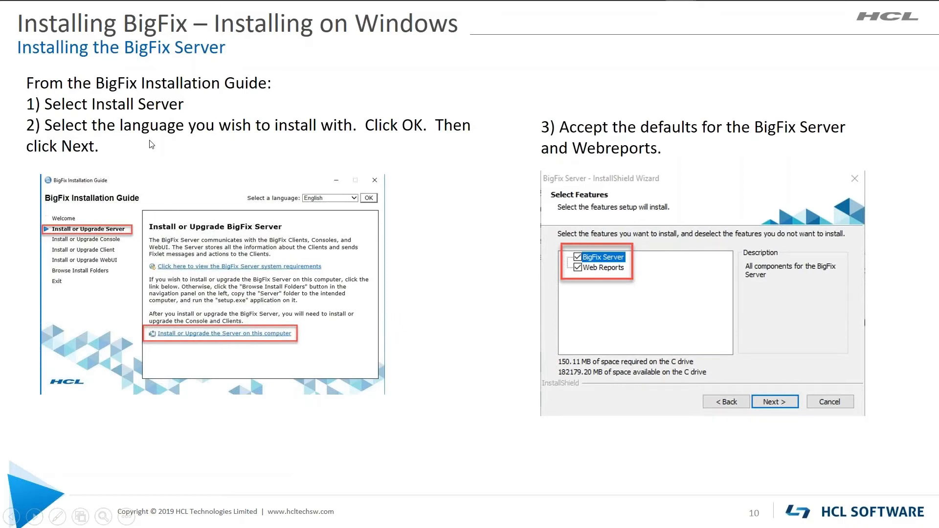
mouse_move(606, 259)
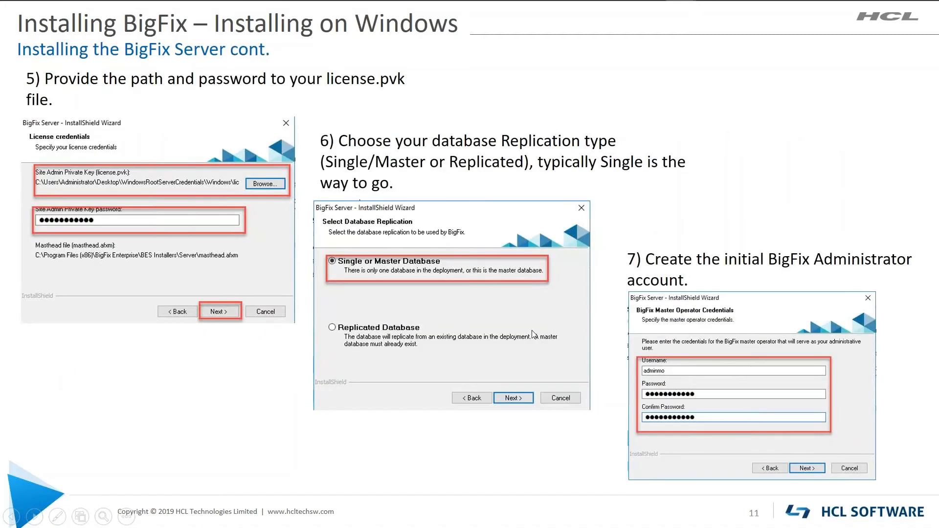
mouse_move(106, 224)
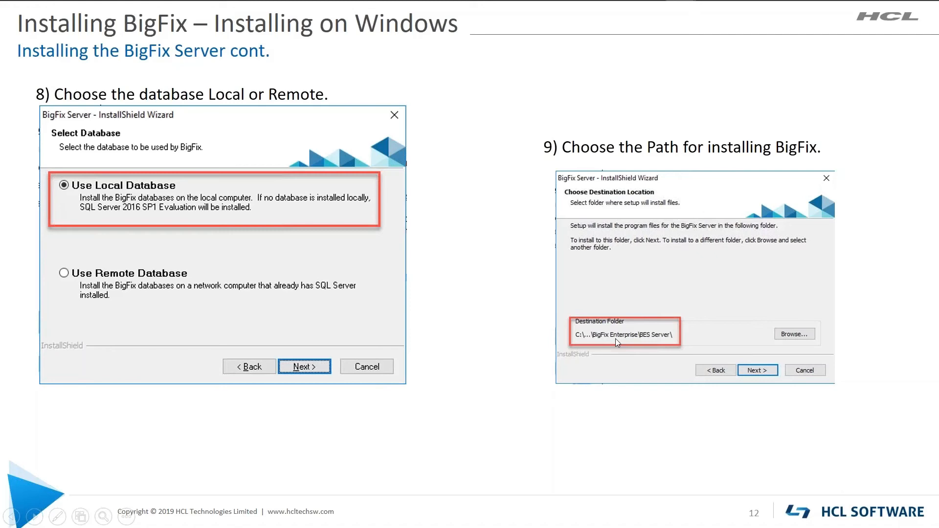
mouse_move(774, 355)
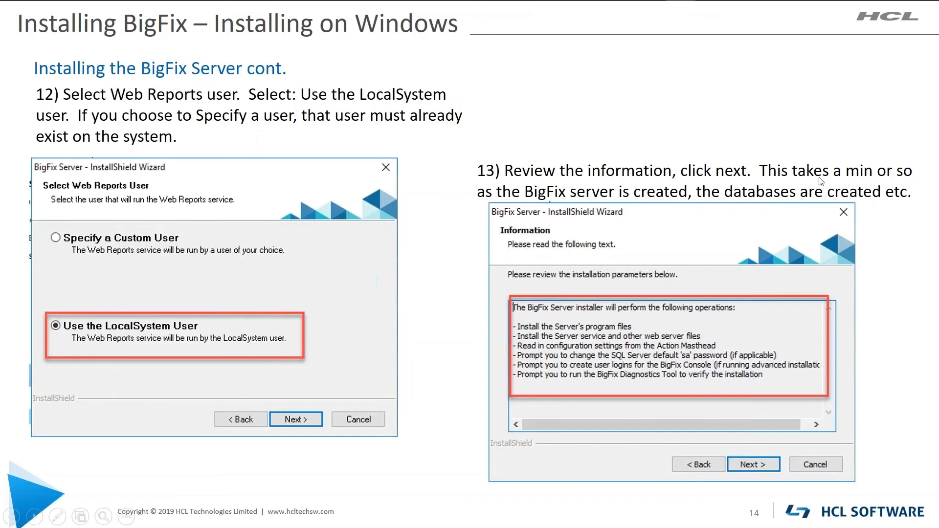
mouse_move(581, 336)
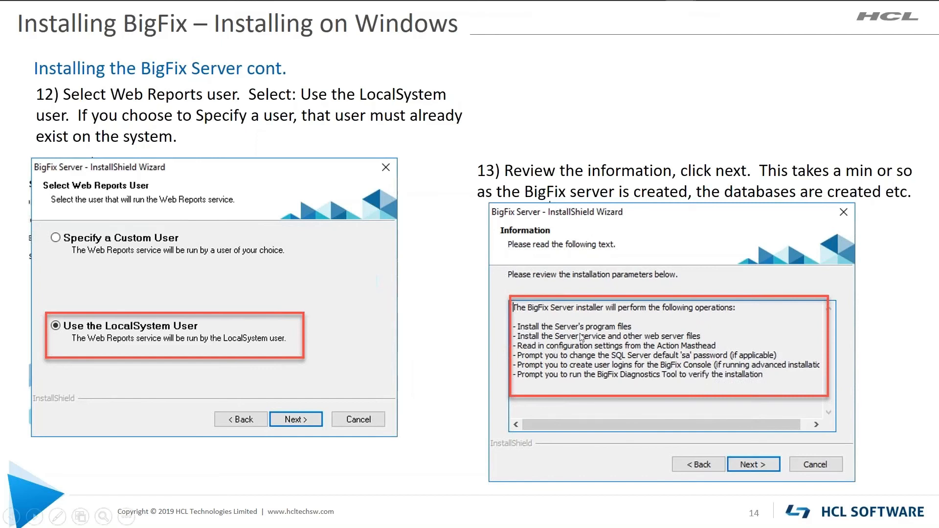